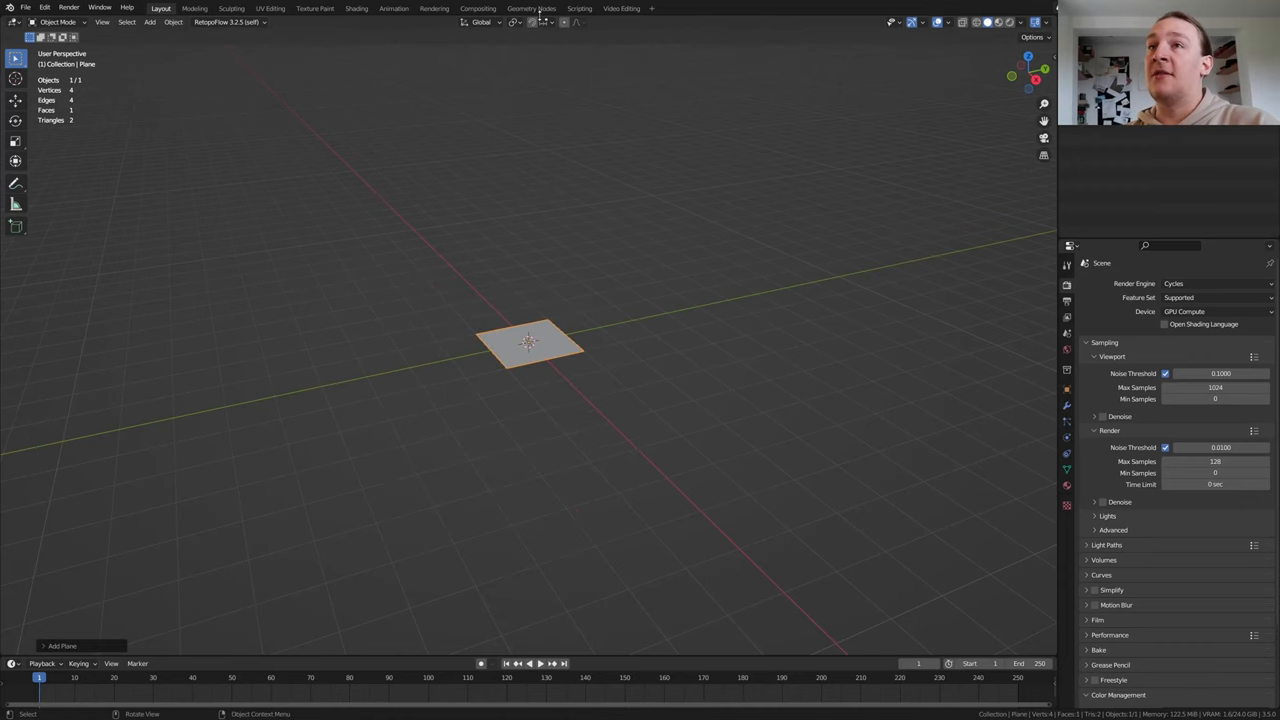
Switch to the Geometry Nodes workspace to begin the node setup.
left_click(531, 8)
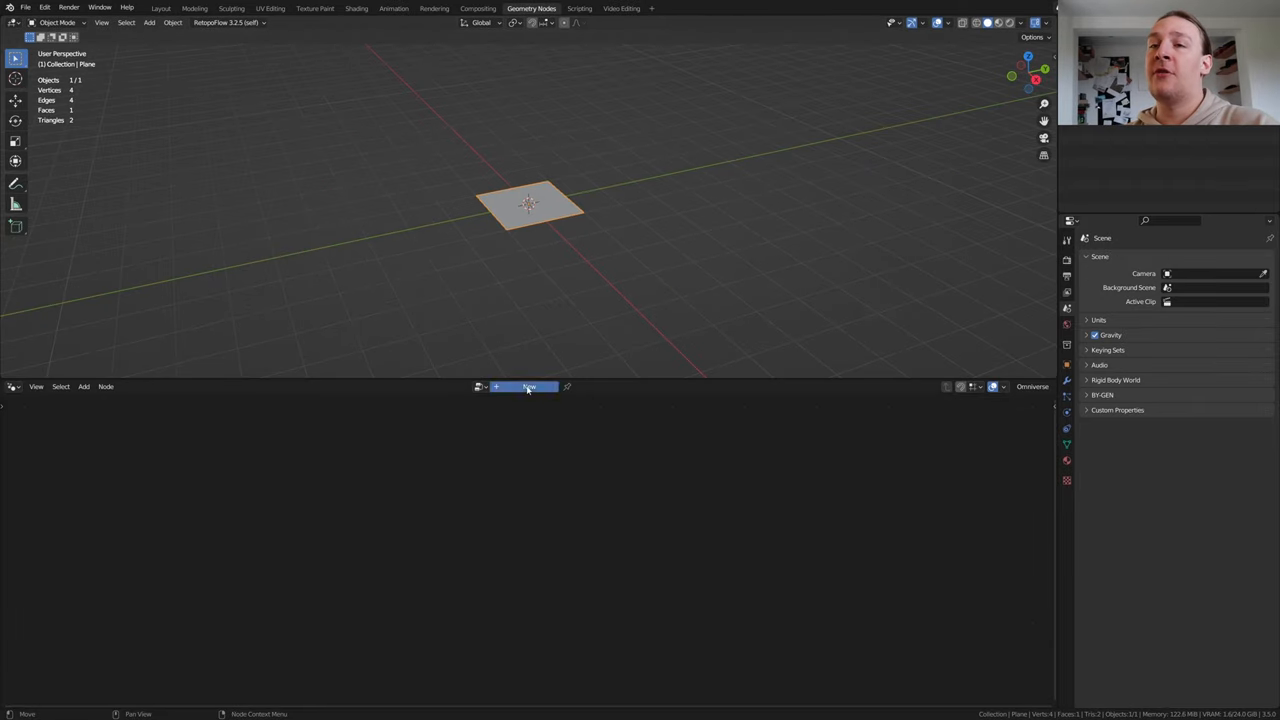
Create a new node tree and arrange the cube nodes, starting a Join Geometry search.
left_click(528, 387)
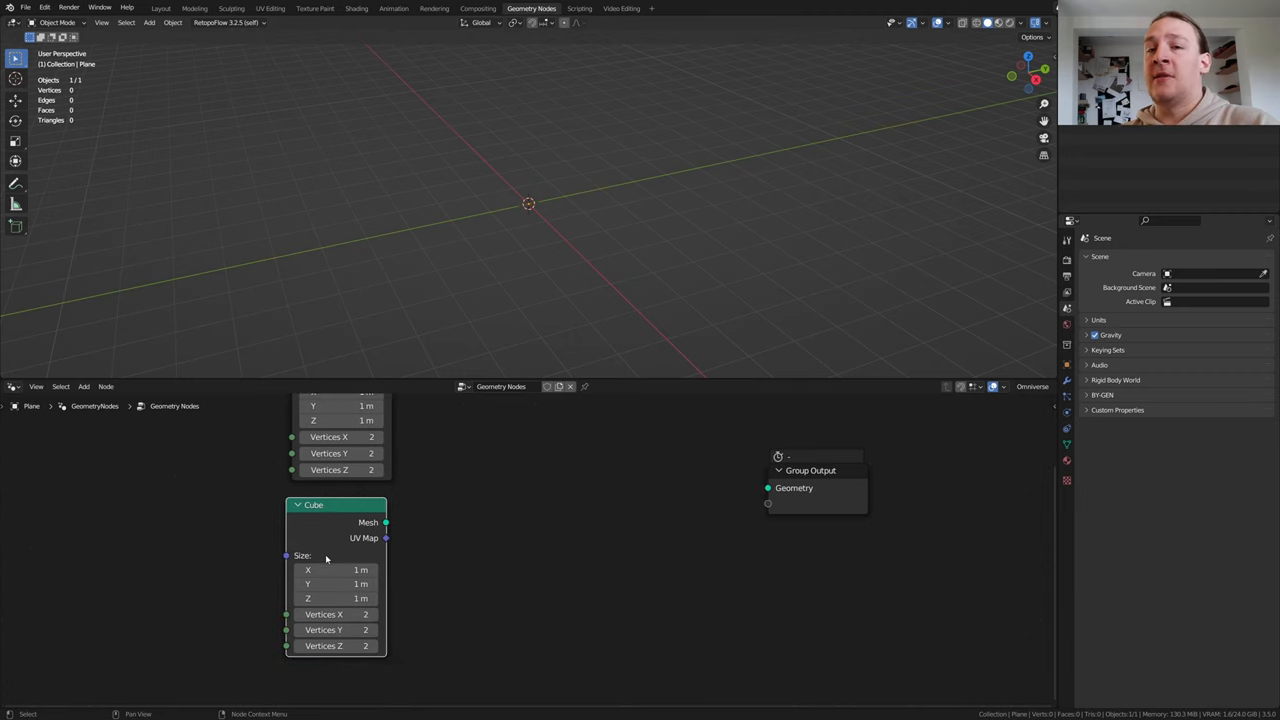
left_click_drag(360, 569, 340, 569)
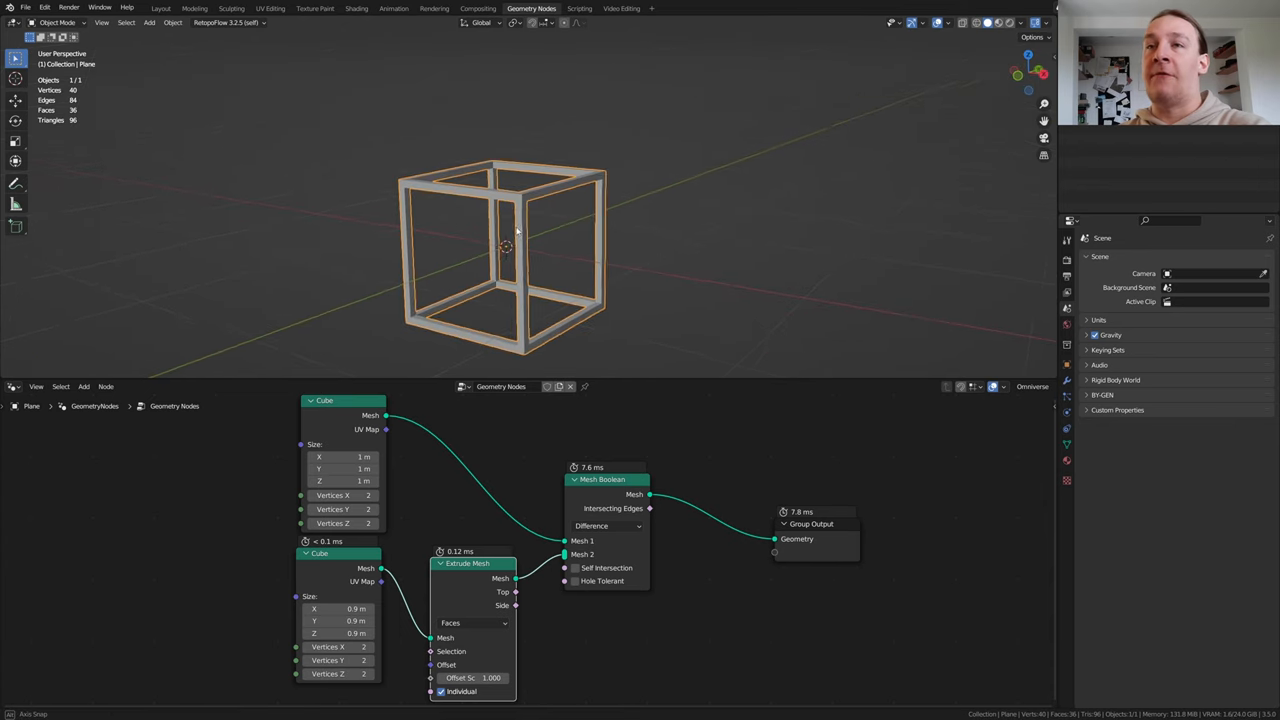
type("jo")
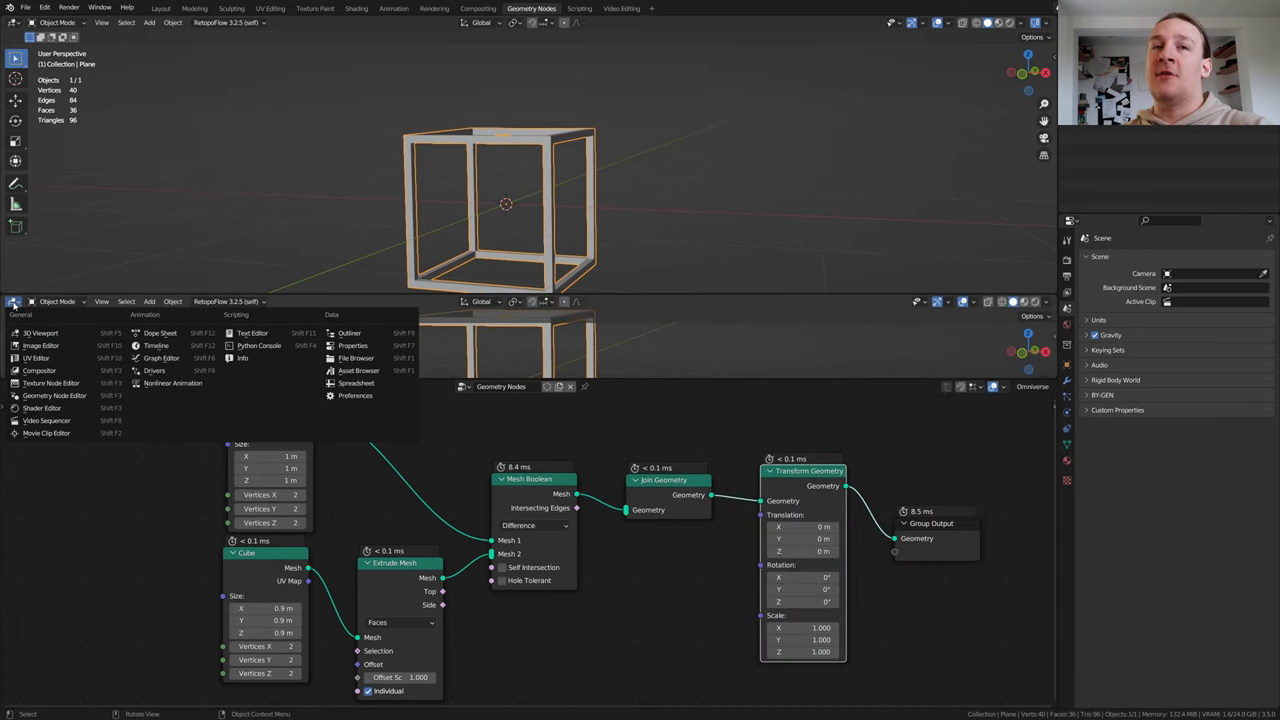
Add a Timeline area and set the animation's end frame for the 180° Y rotation.
left_click(156, 345)
type("2")
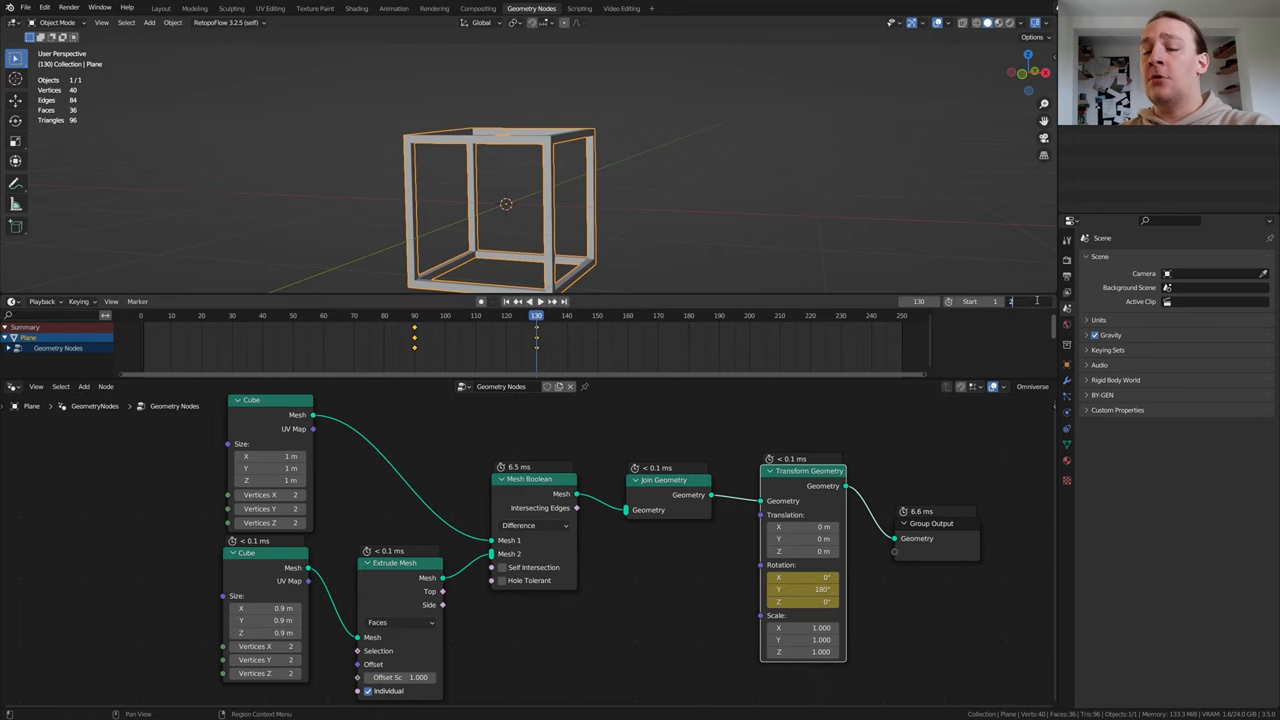
left_click(1067, 287)
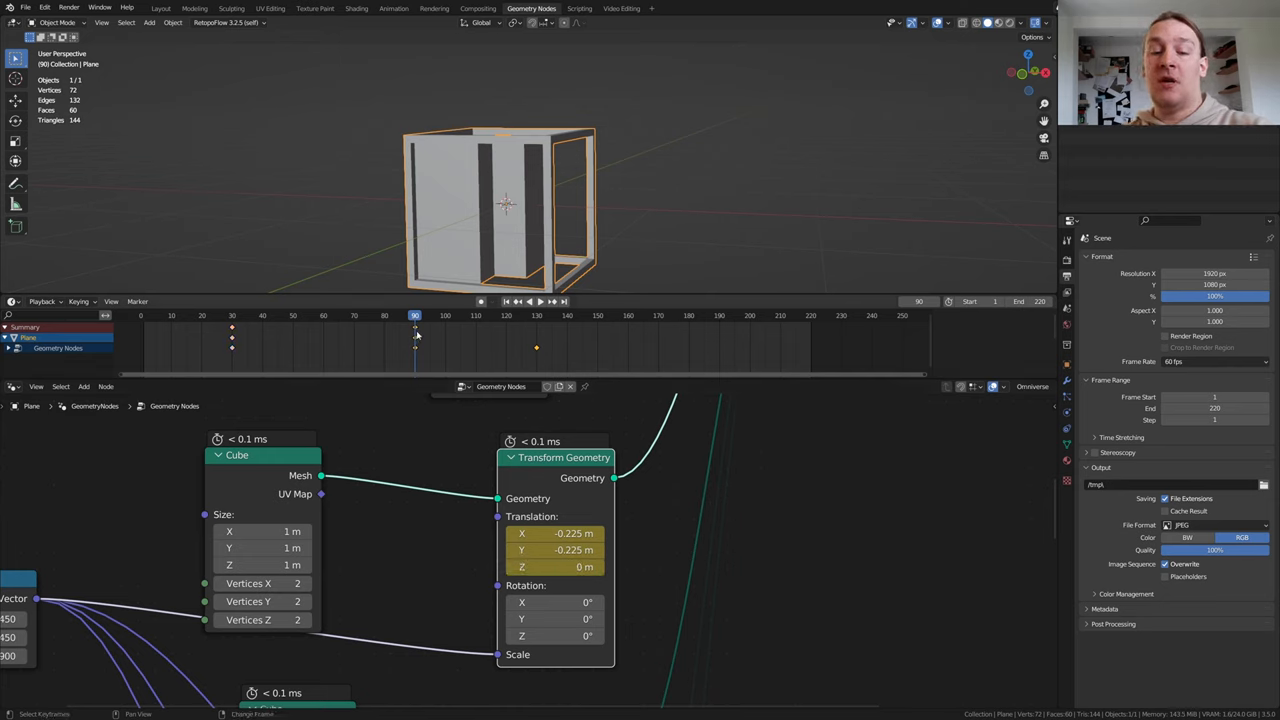
Scrub the timeline to preview the inner cube sliding to -0.225 m.
left_click_drag(415, 337, 655, 337)
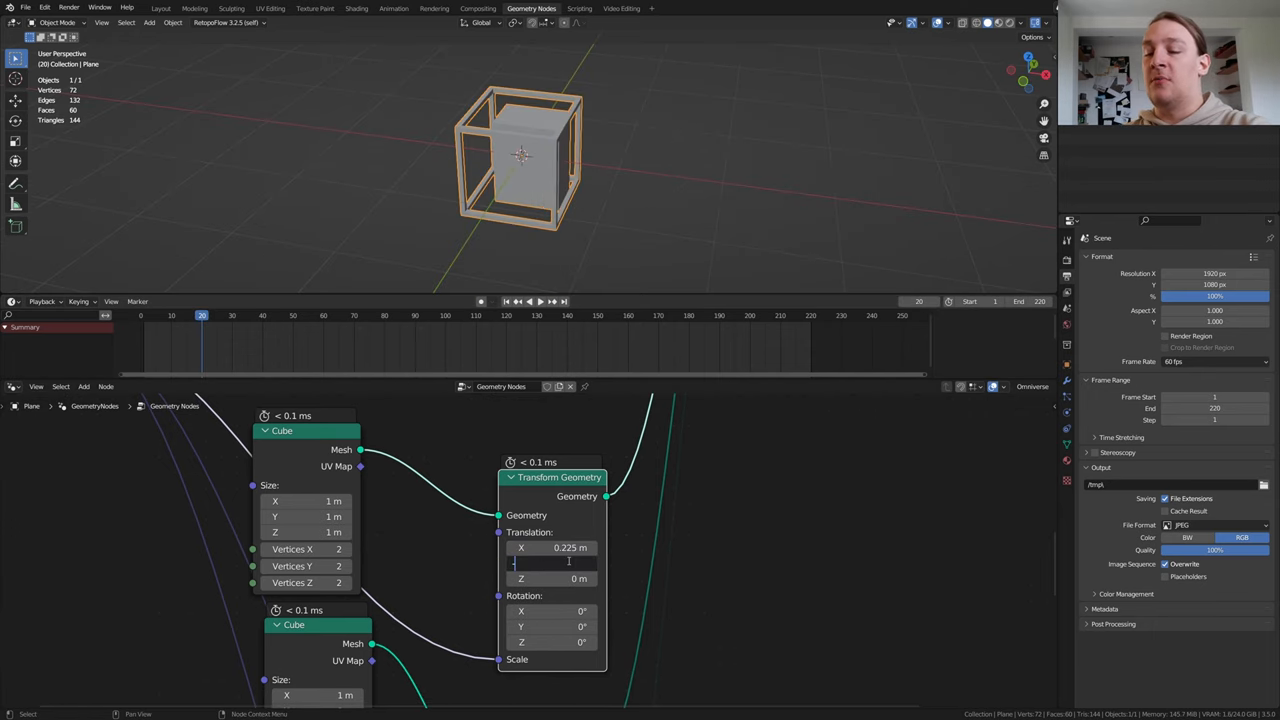
Enter -0.225 m for the second inner cube's Y translation.
type("-0.225")
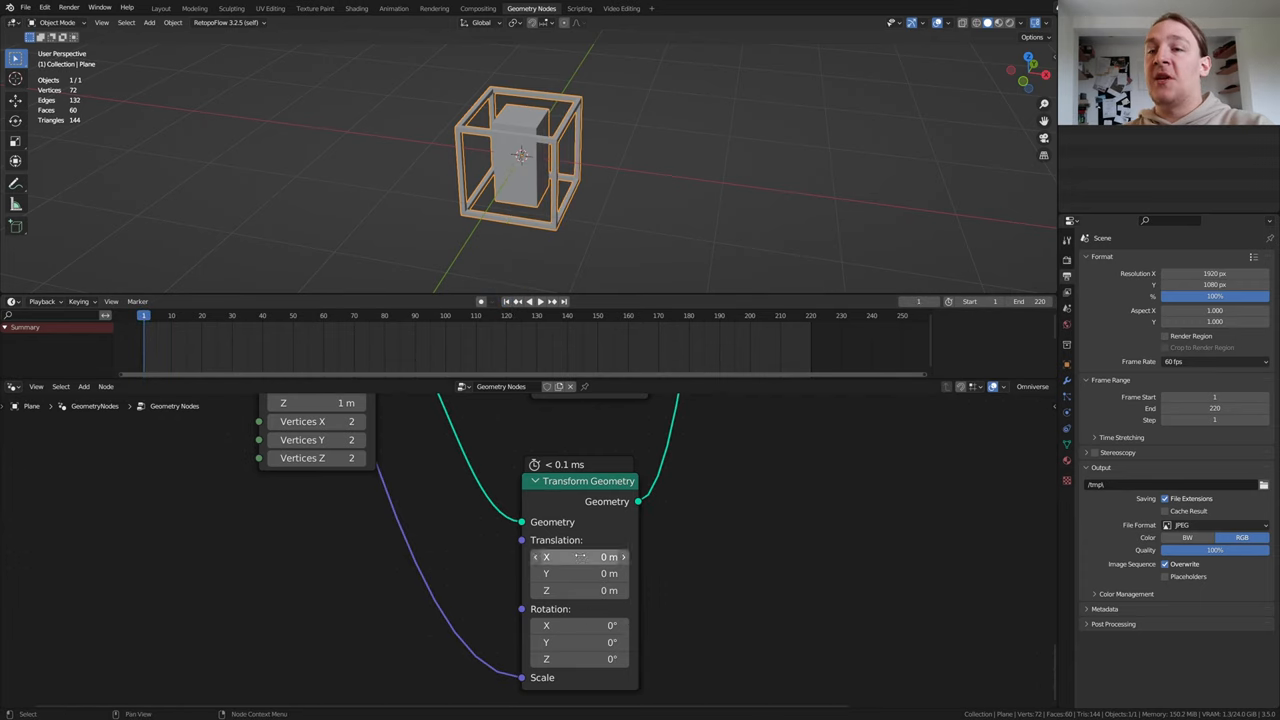
Enter -0.225 m X and 0.225 m Y for the next inner cube and preview the slide.
type("-2")
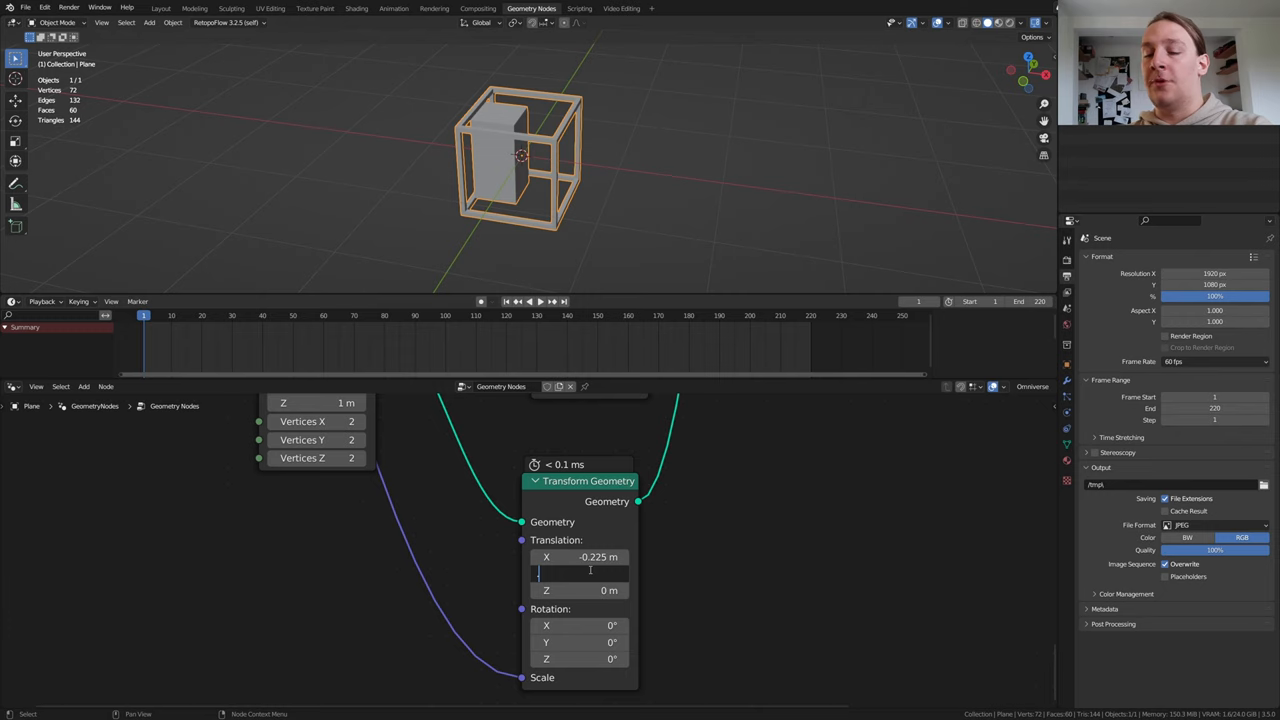
type("0.225 m")
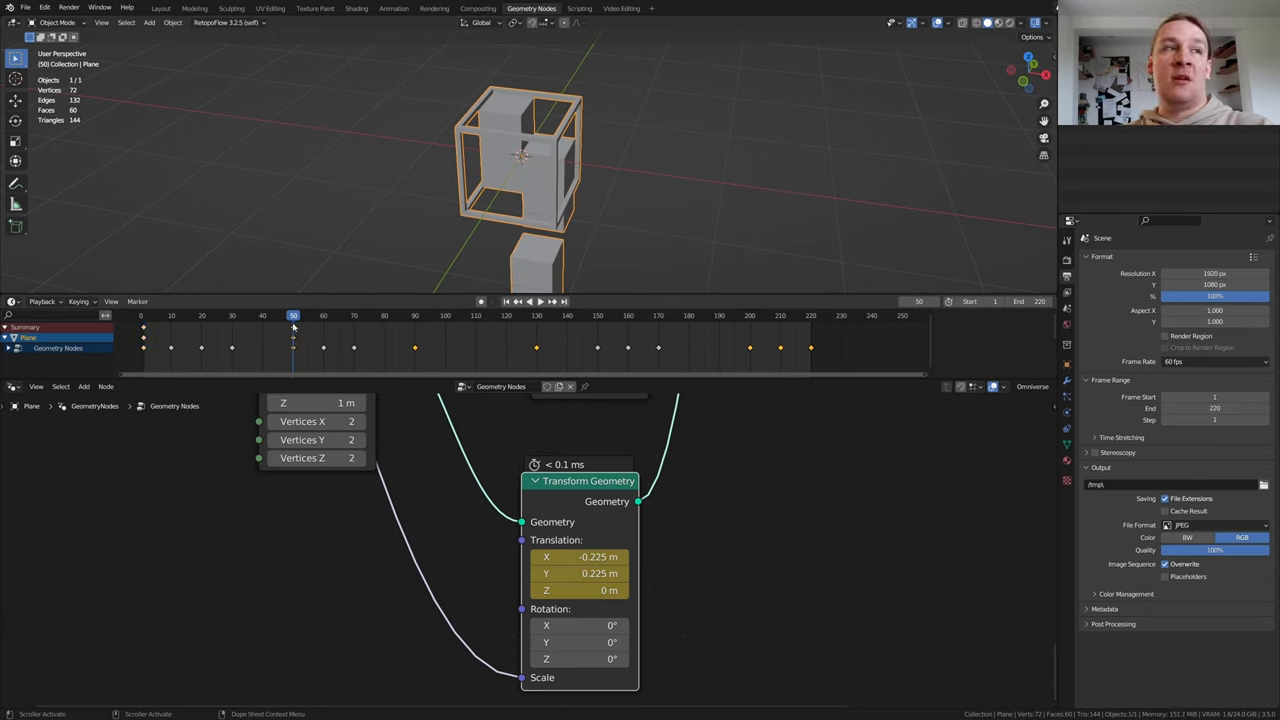
left_click_drag(293, 330, 555, 330)
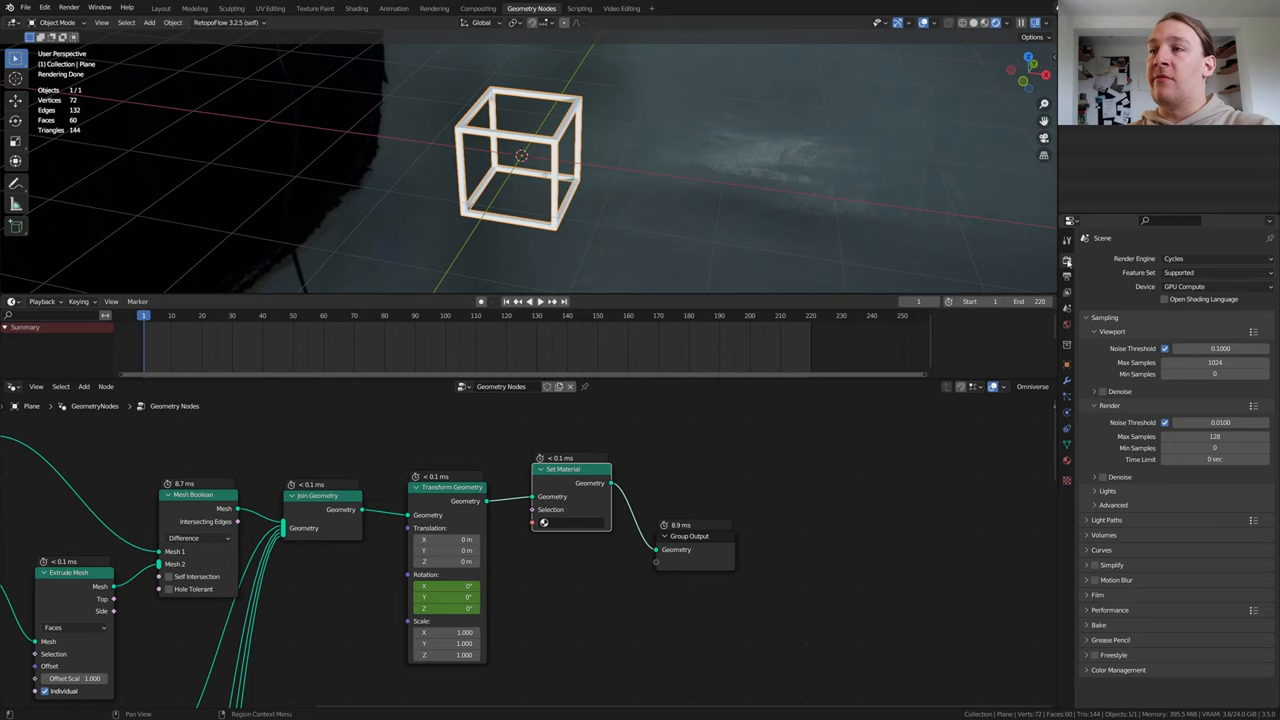
Choose the material assigned to the cube frame in Set Material.
left_click(1215, 436)
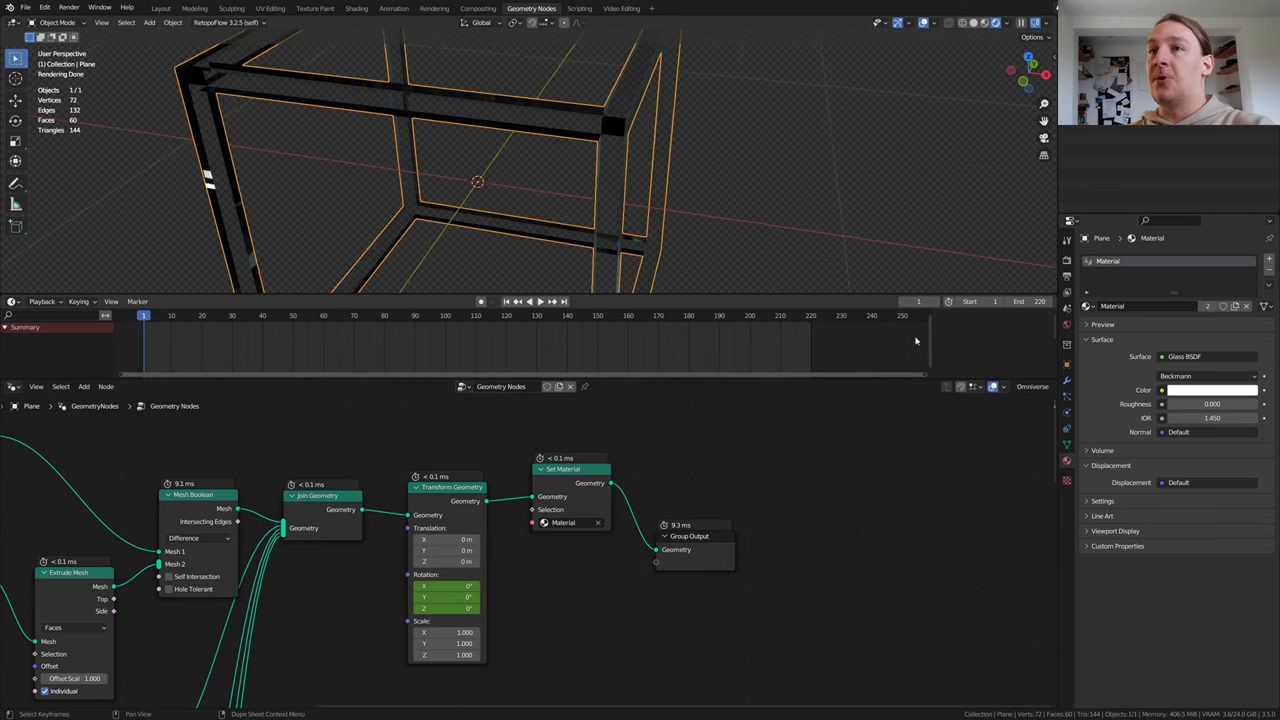
Return to the Layout workspace and leave Edit Mode.
left_click(161, 8)
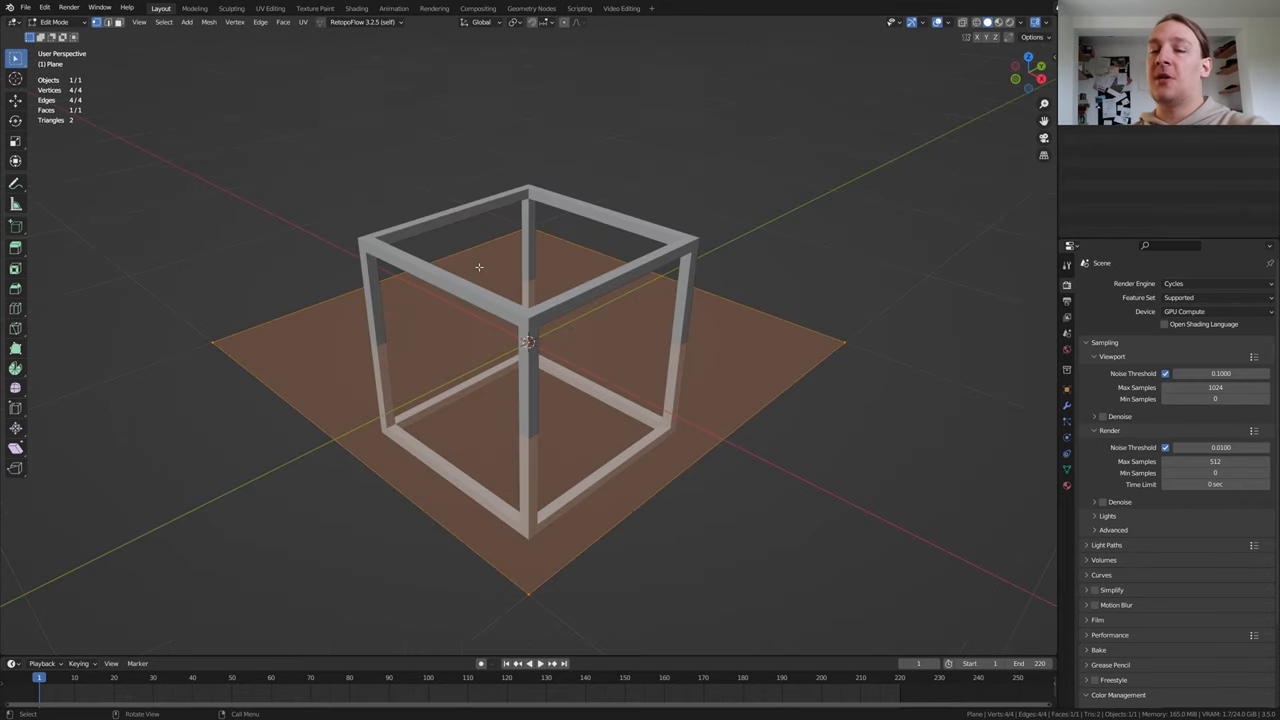
key("Tab")
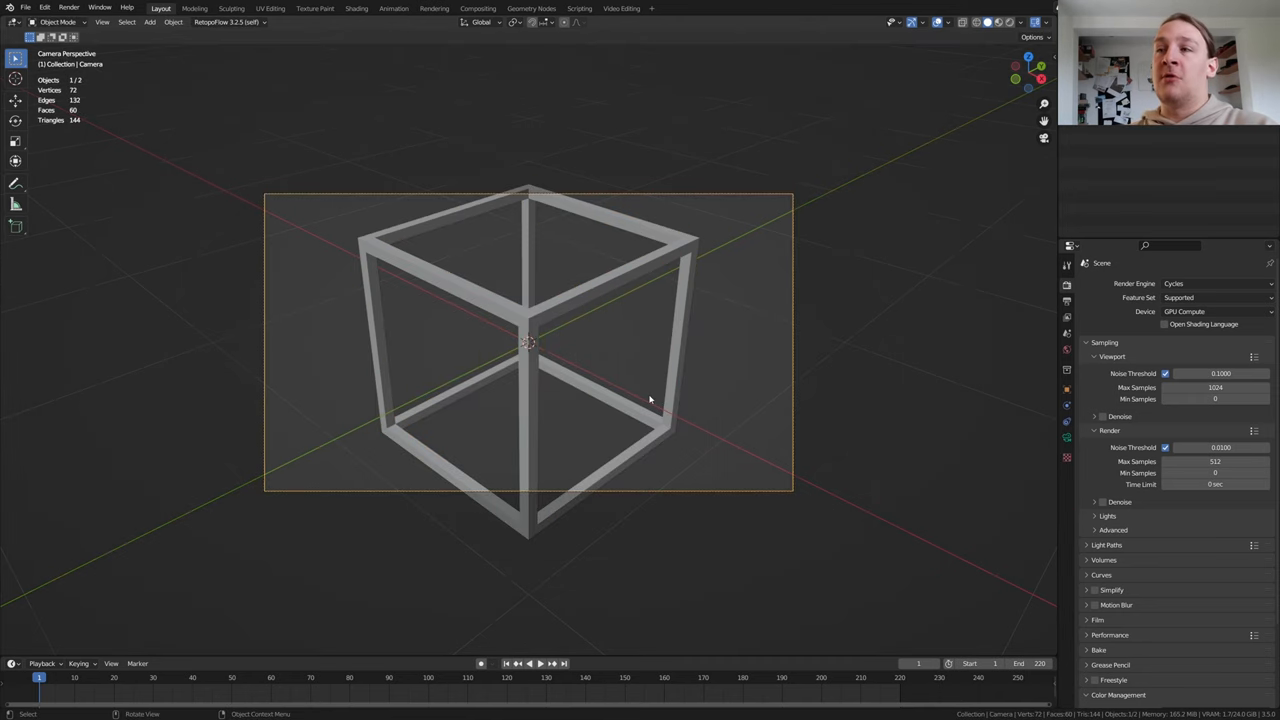
Set the camera's lens type to Orthographic.
left_click(1067, 438)
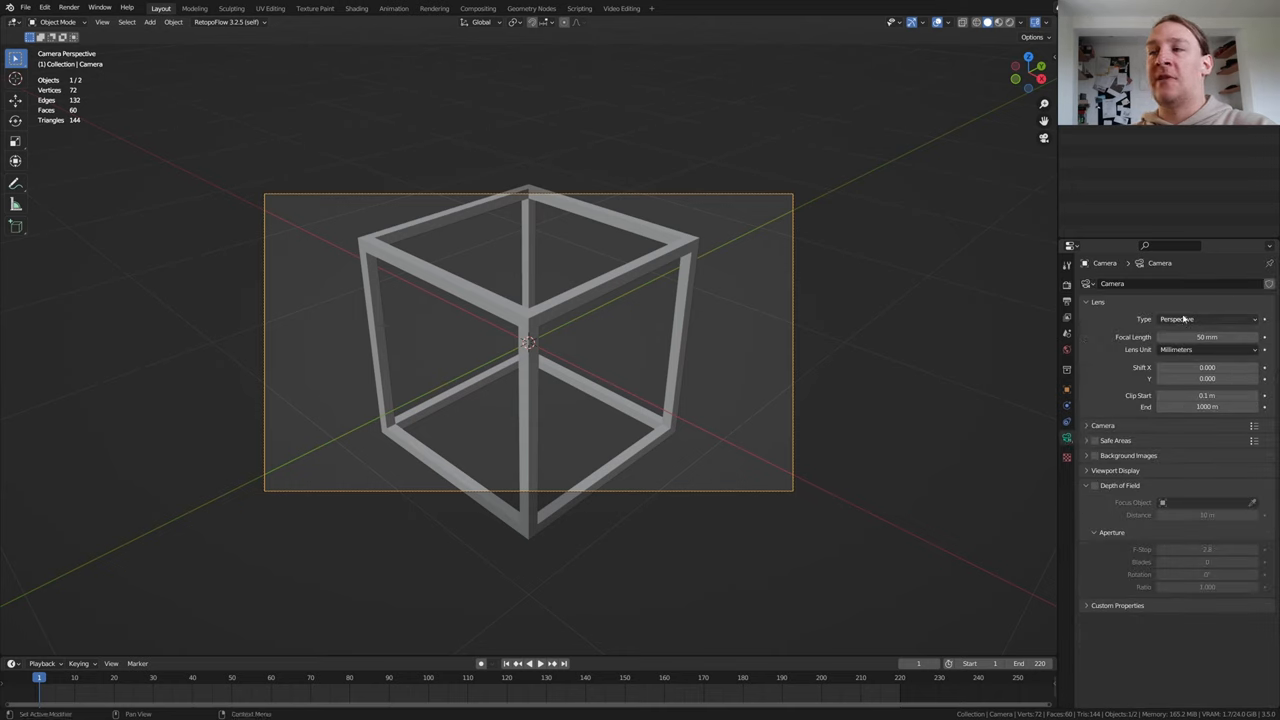
left_click(1205, 319)
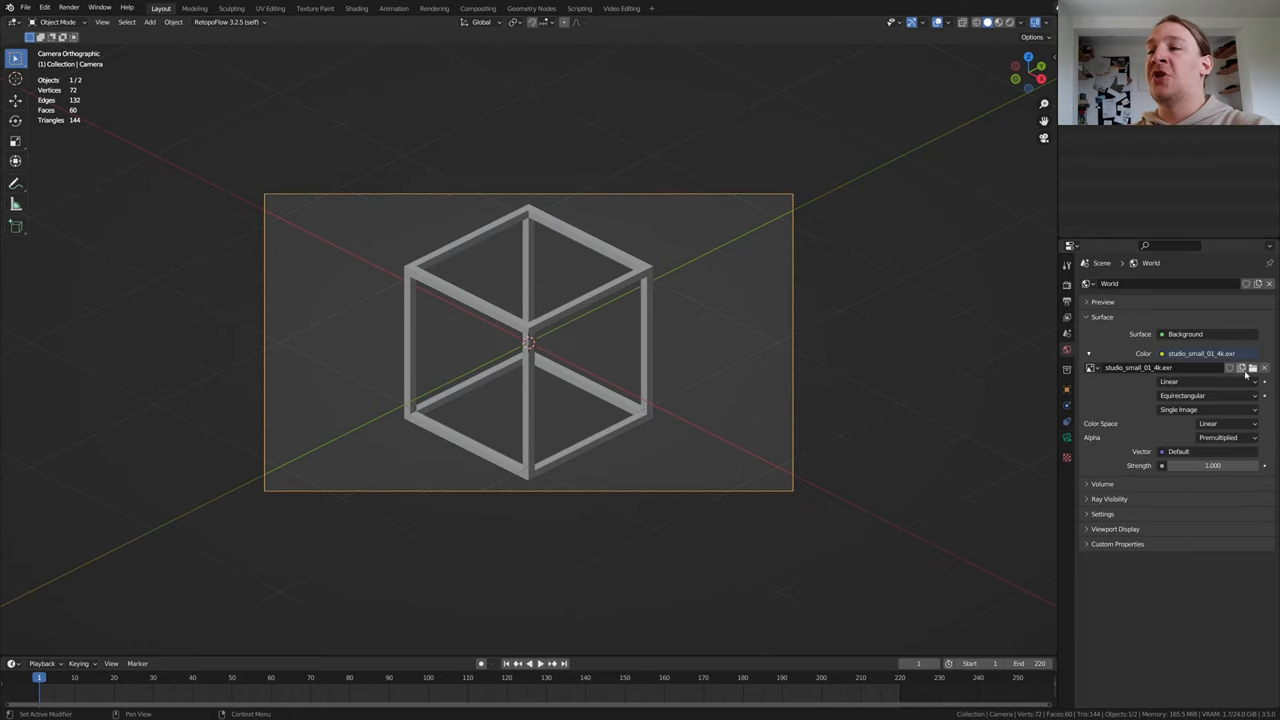
Load artist_workshop_4k.exr as the world HDRI environment image.
left_click(1252, 367)
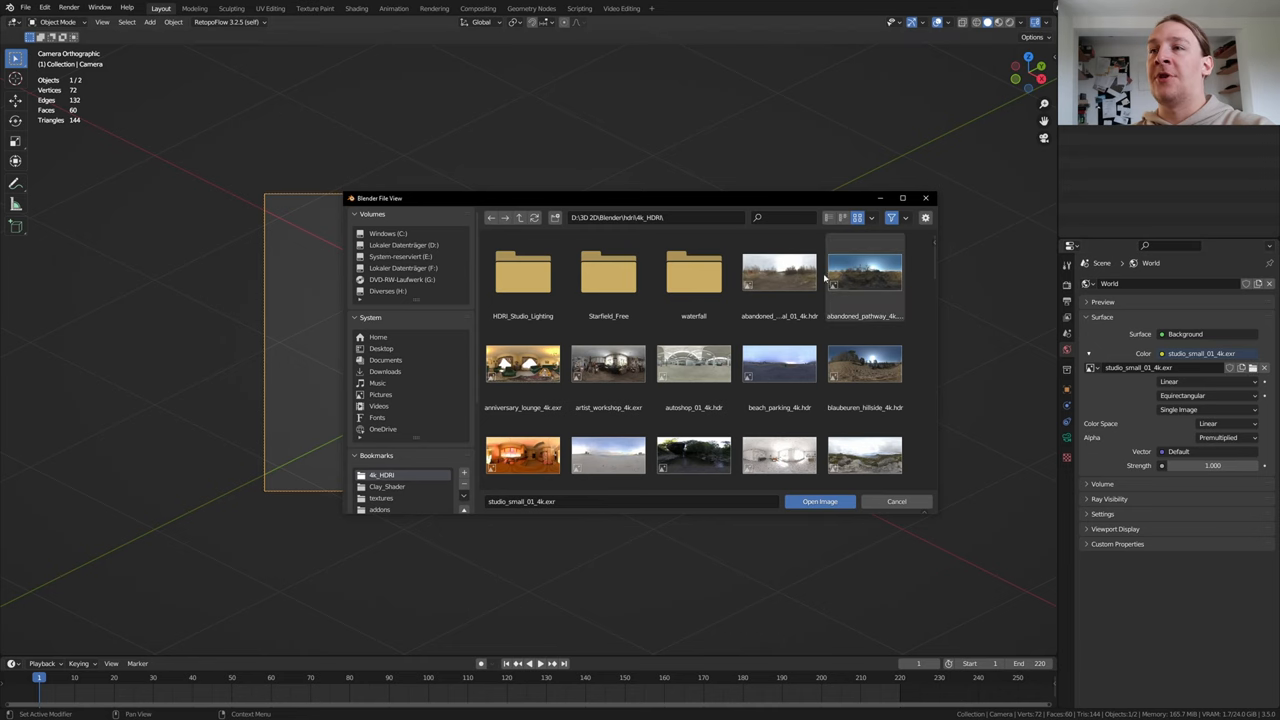
double_click(608, 363)
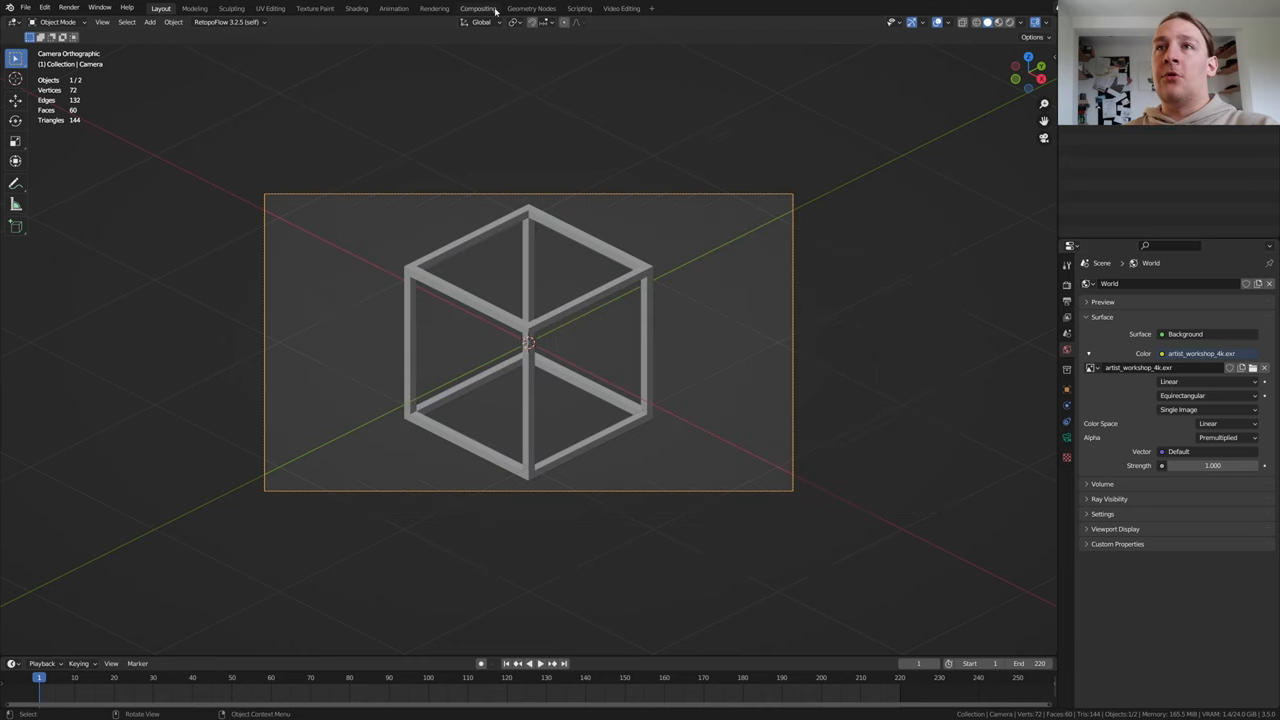
left_click(478, 8)
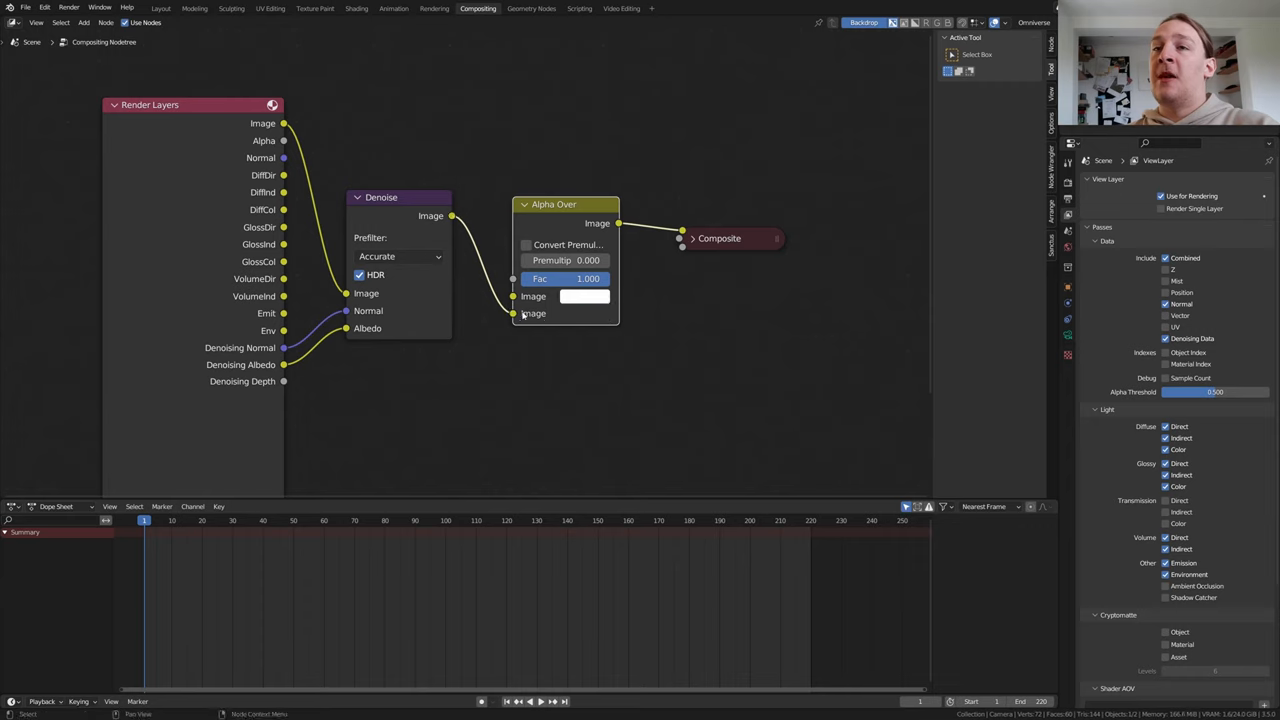
Open the Alpha Over node's background colour for editing.
left_click(585, 296)
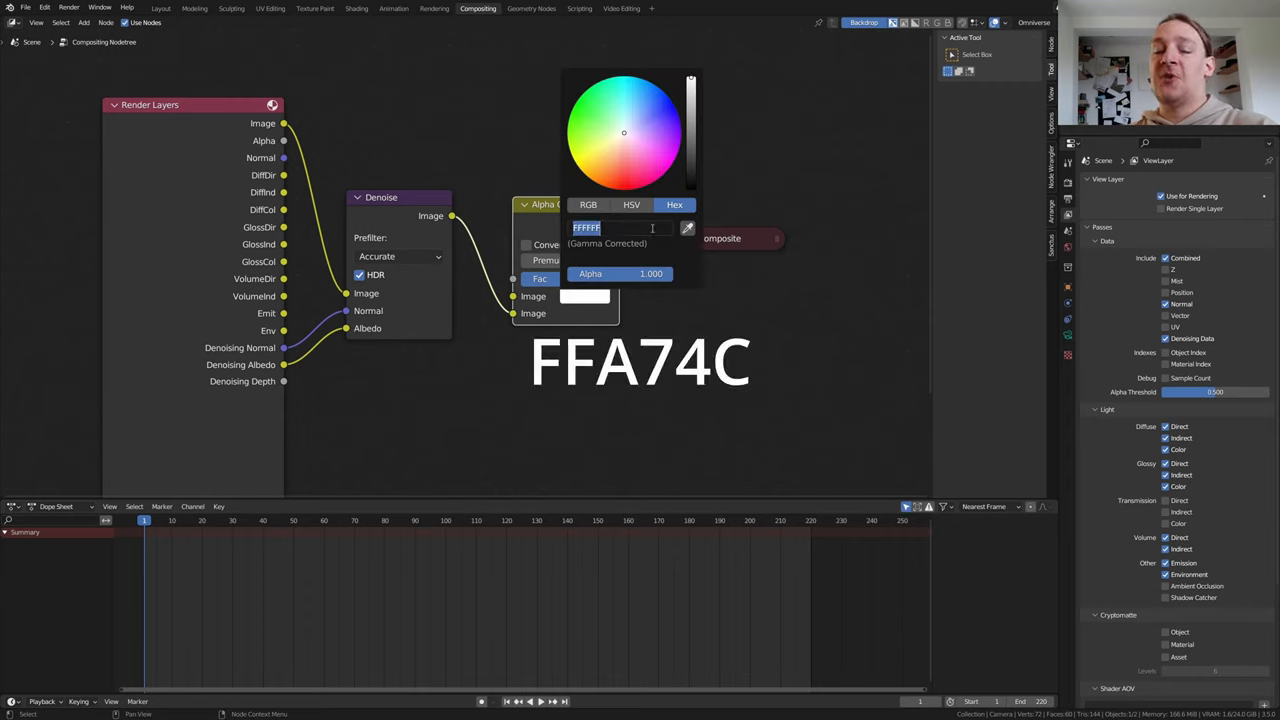